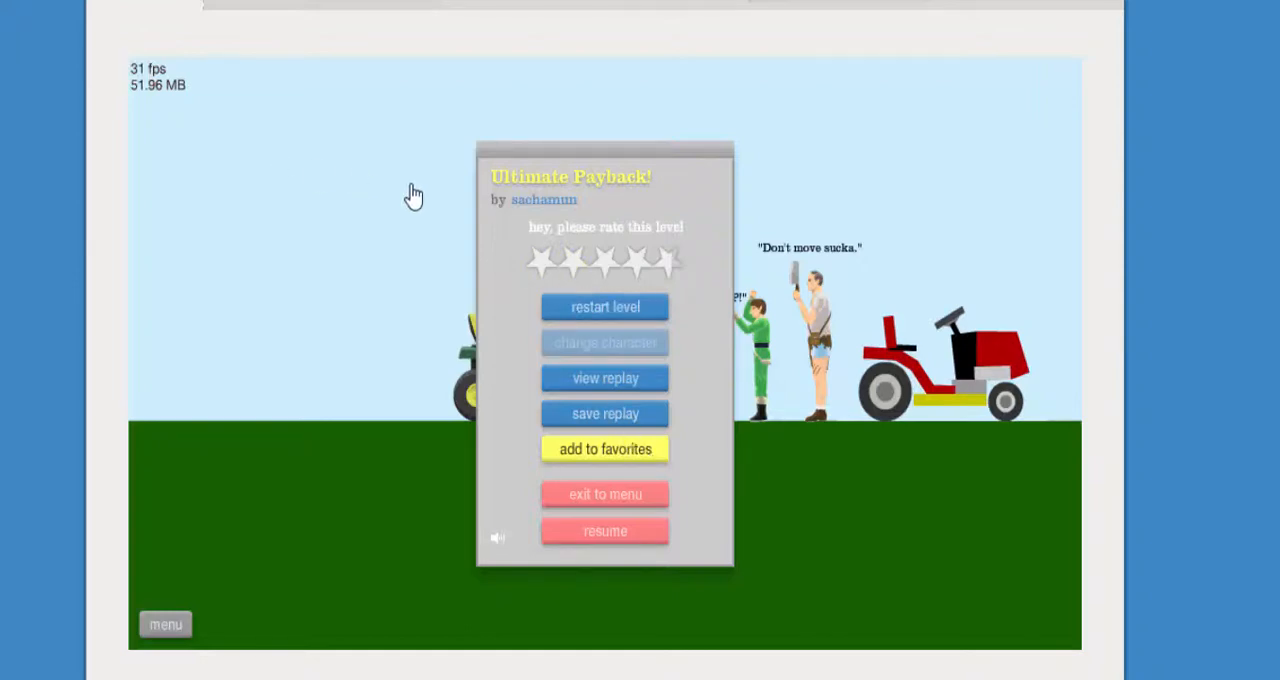
Exit the paused Ultimate Payback level and play 10 WAYS TO DIE to victory.
left_click(604, 531)
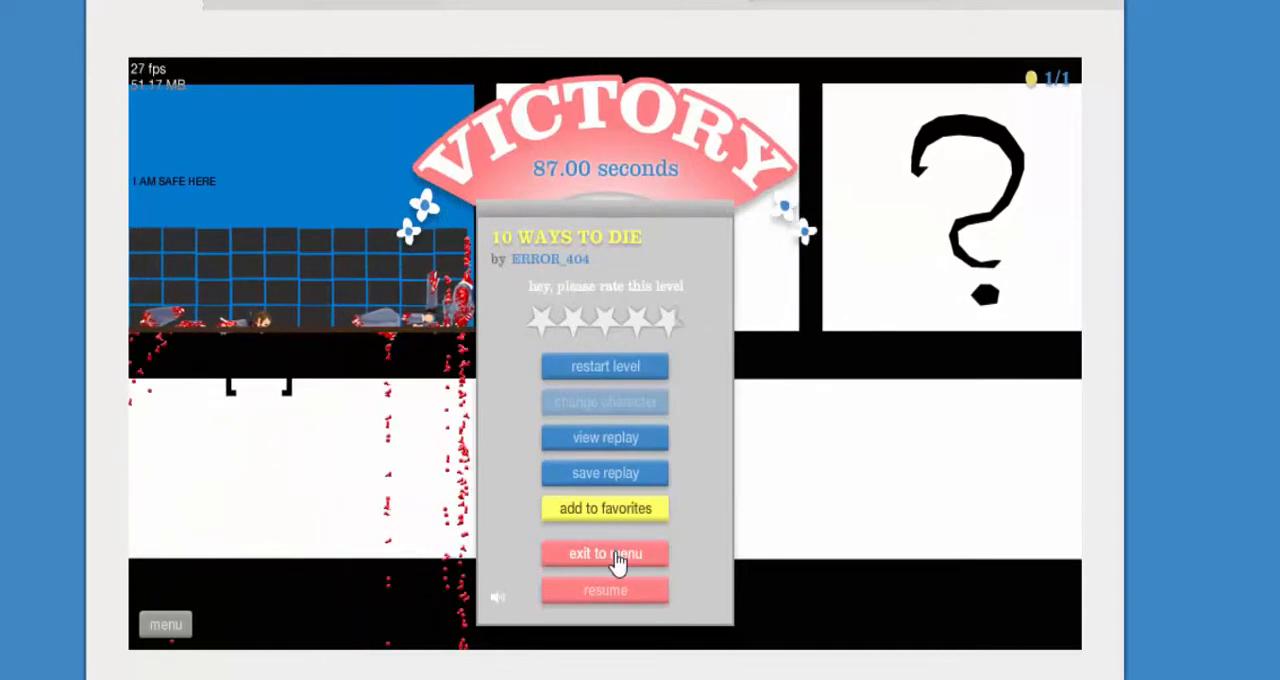
Return to the level list and play SWORD THROW, winning in 76.57 seconds.
left_click(604, 553)
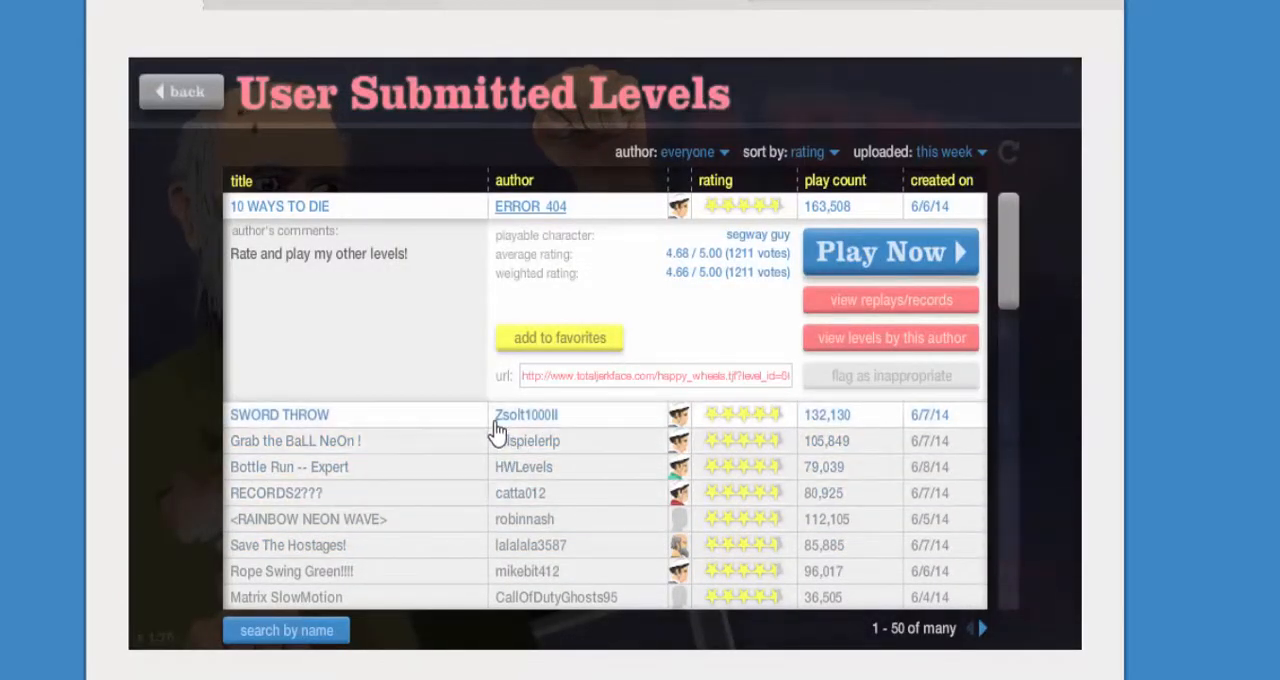
left_click(888, 252)
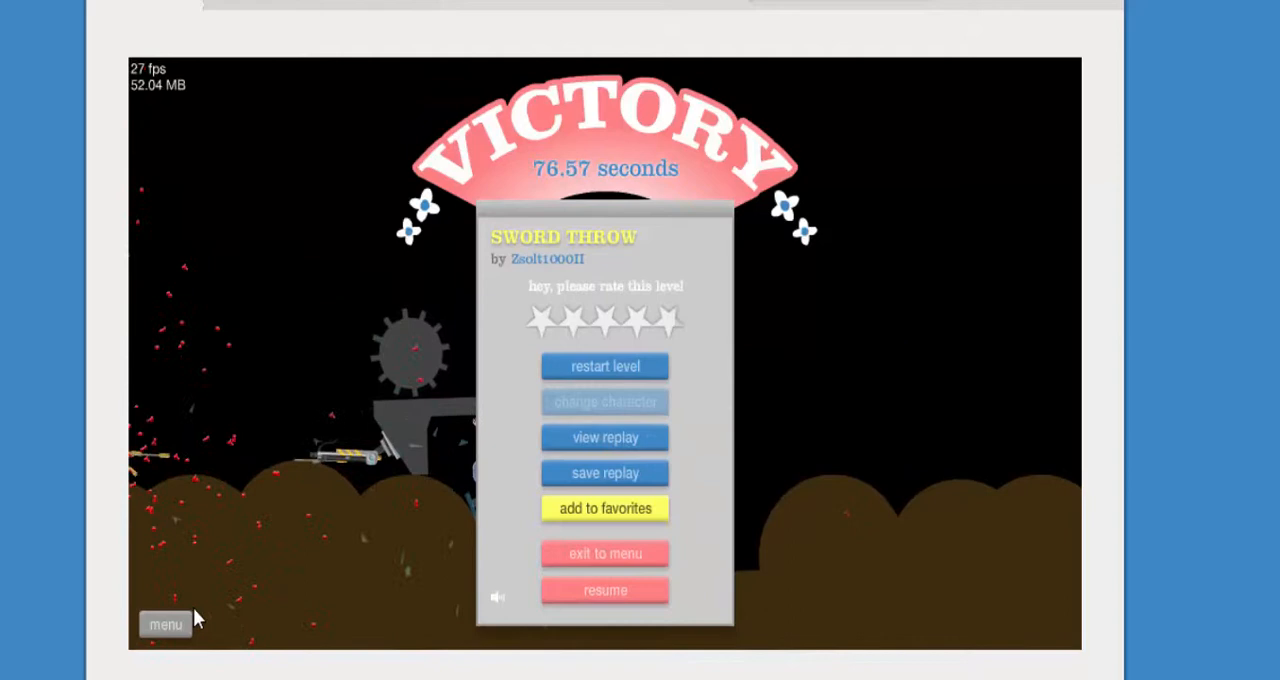
Exit the won SWORD THROW level, start Grab the BaLL NeOn ! and pause it.
left_click(604, 590)
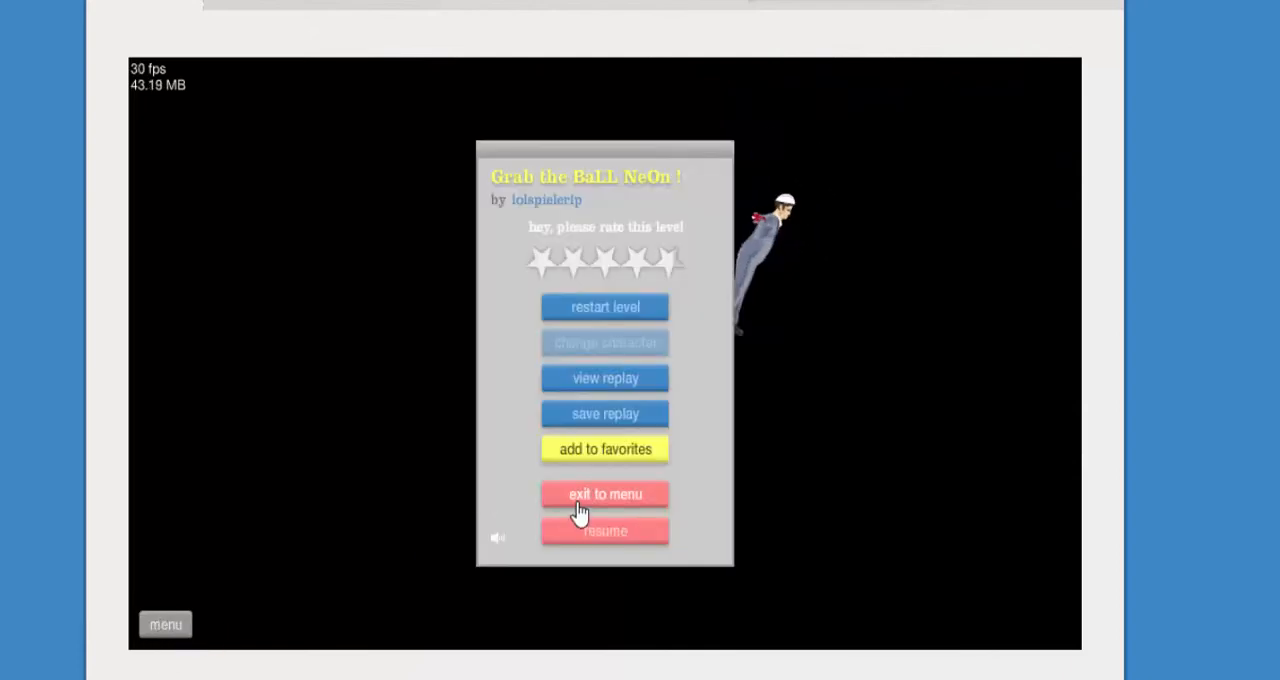
Exit Grab the BaLL NeOn !, then play RAINBOW NEON WAVE with a chosen character.
left_click(605, 494)
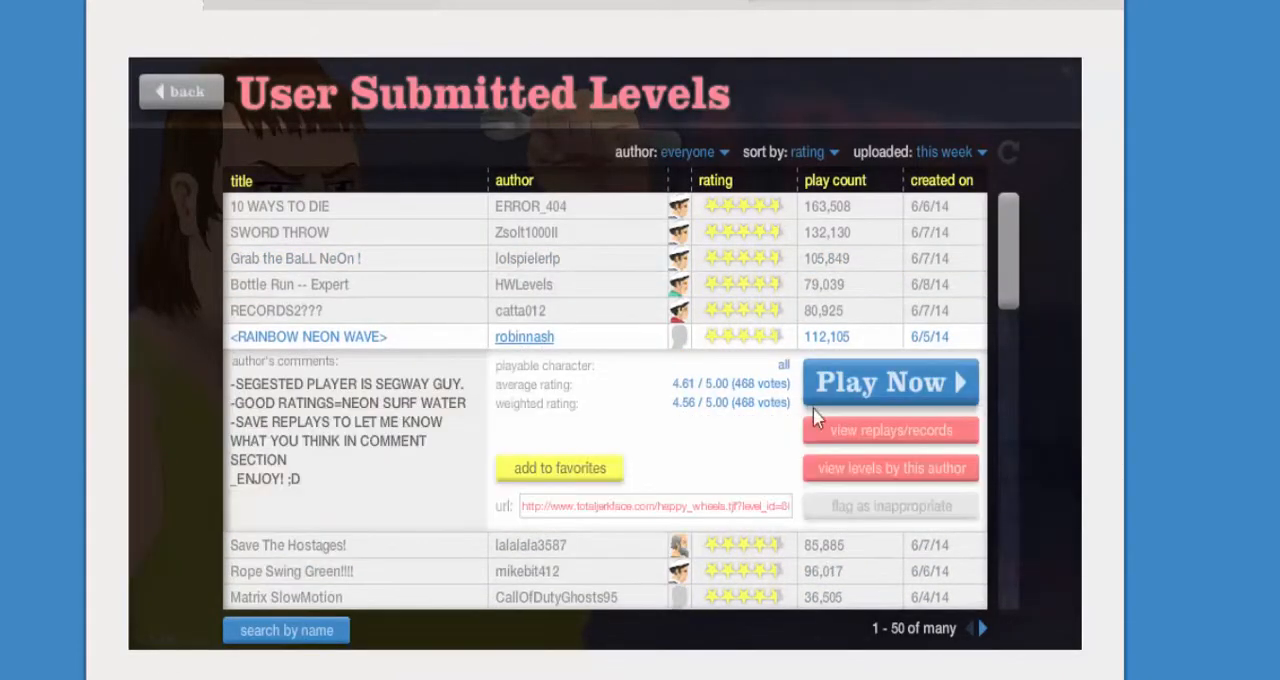
left_click(888, 382)
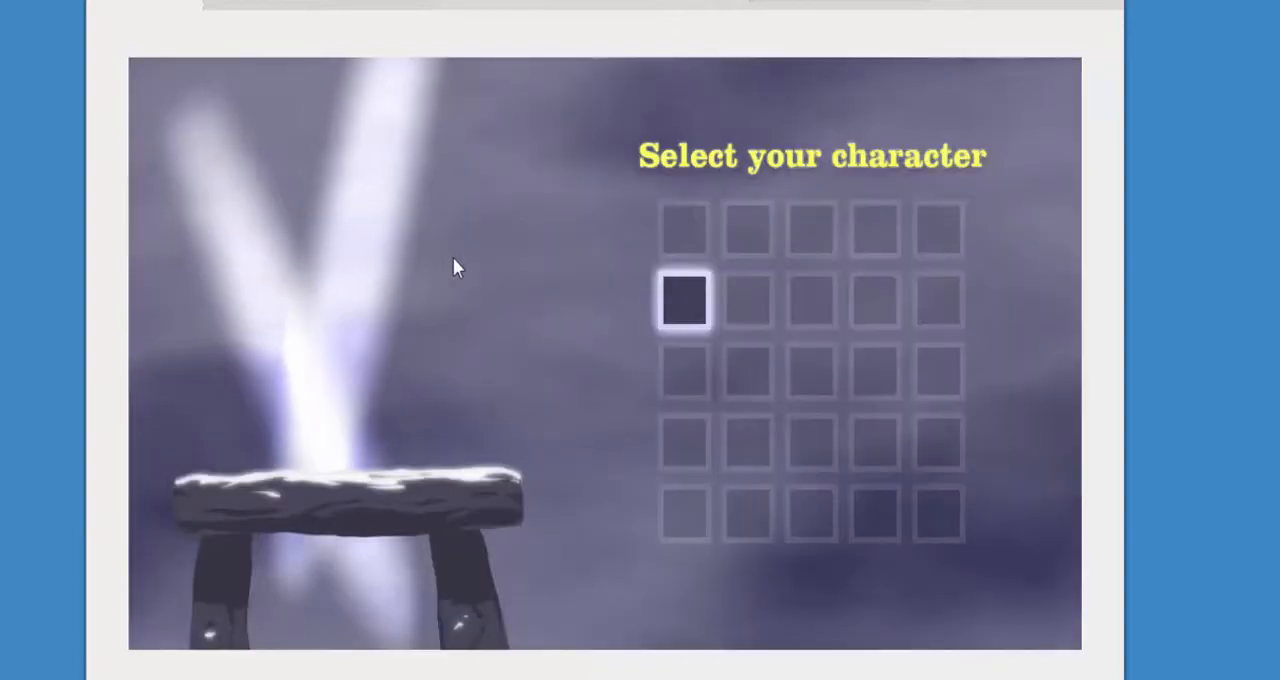
left_click(684, 300)
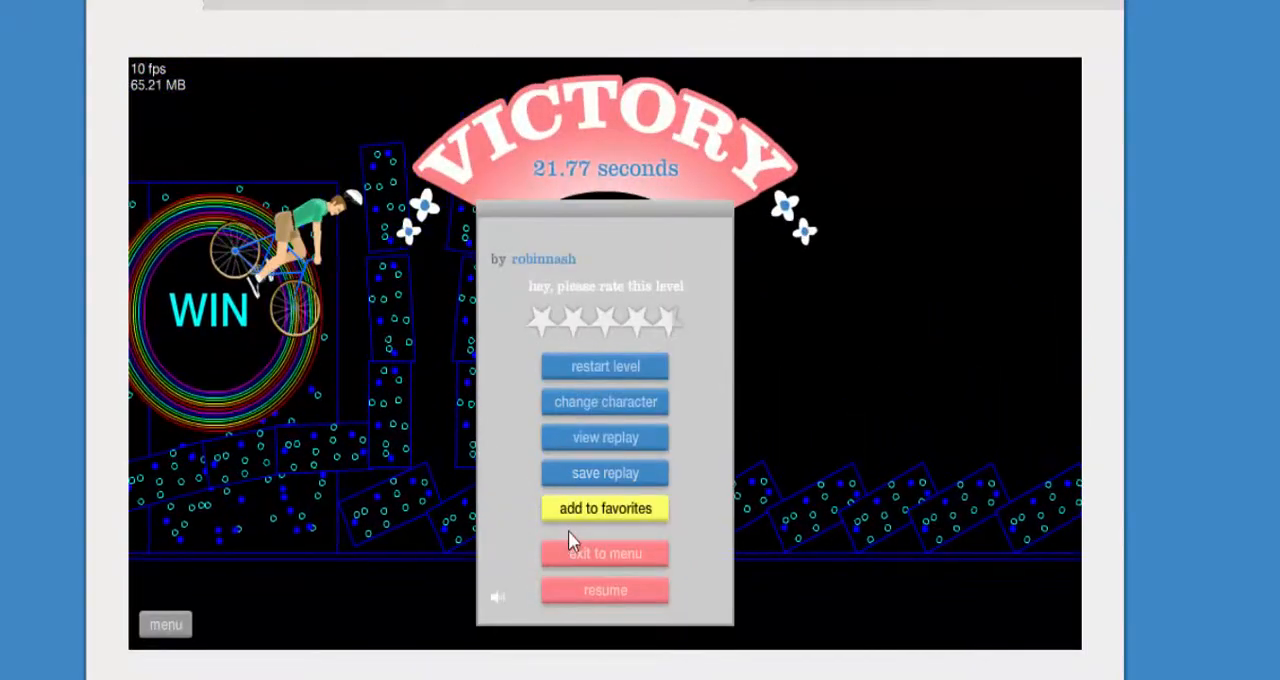
left_click(604, 553)
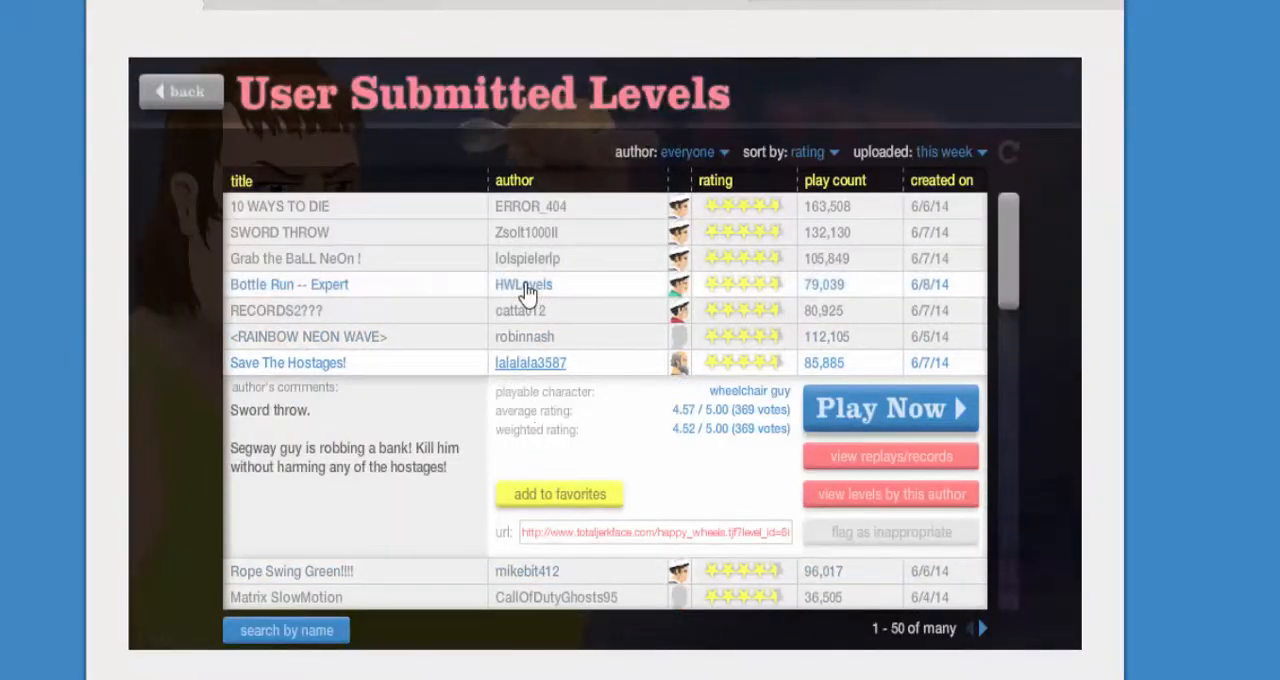
left_click(888, 408)
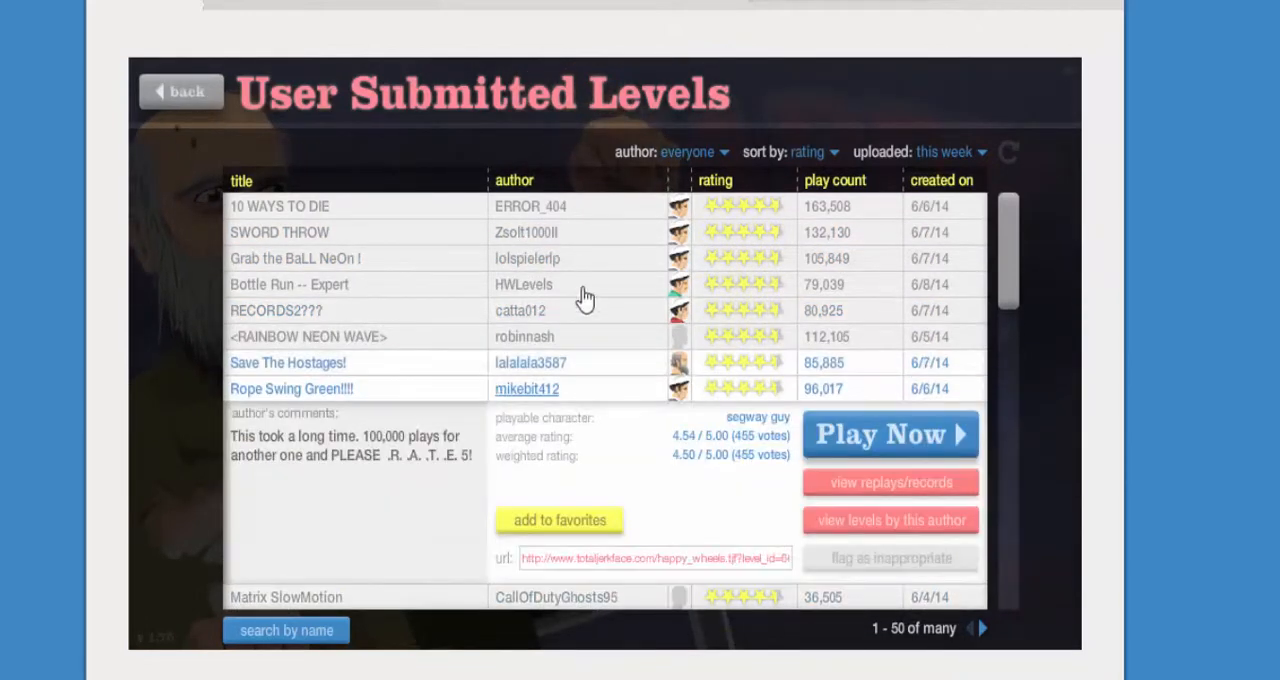
Play Obstacle courseBlack to victory in 29.77 seconds, then exit to the level list.
scroll("down", 3)
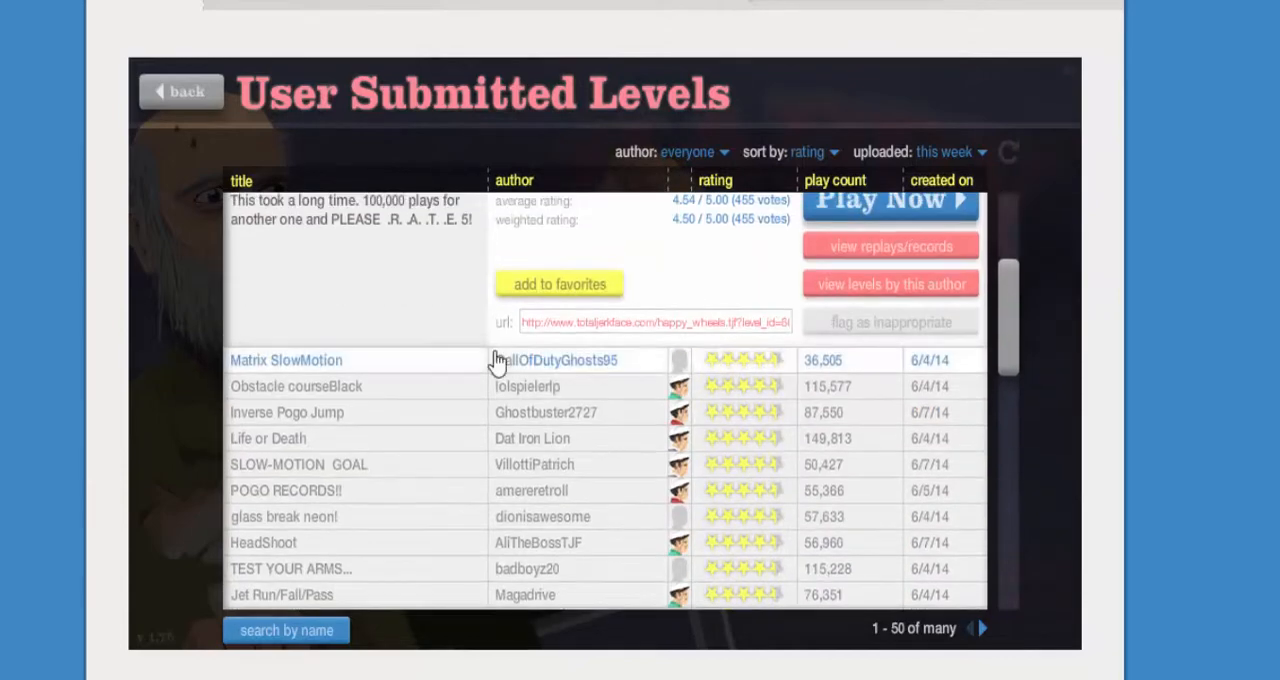
left_click(888, 197)
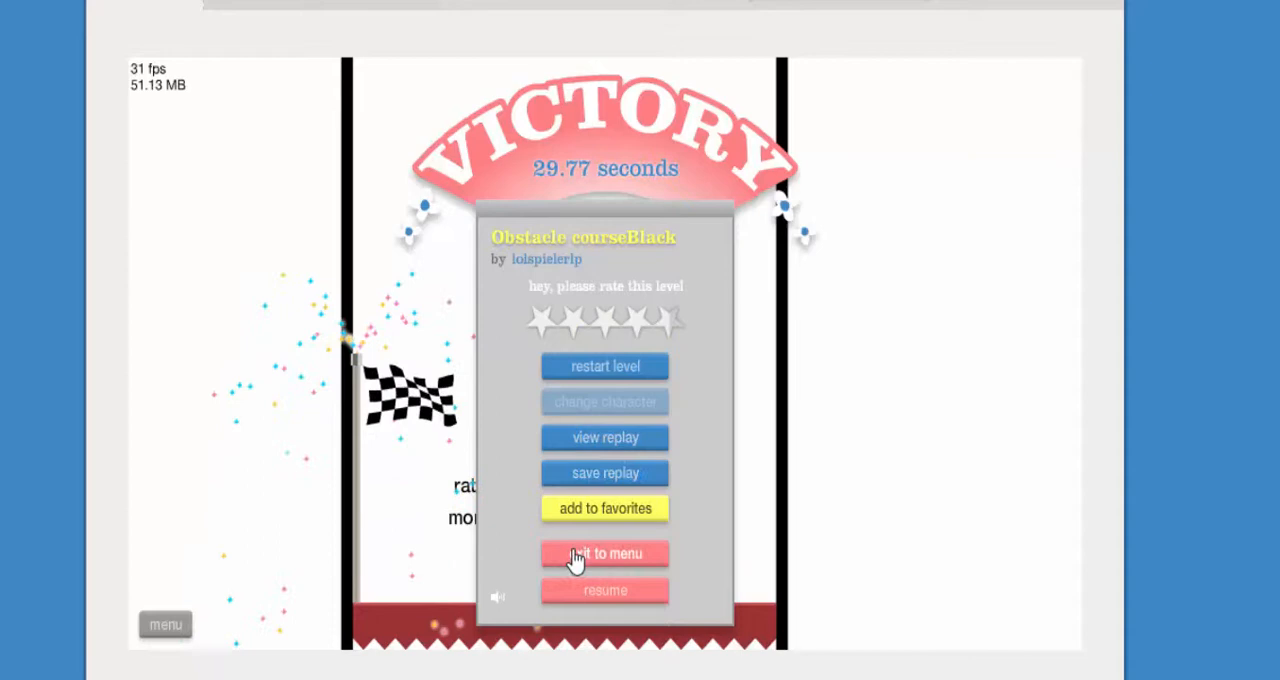
left_click(604, 553)
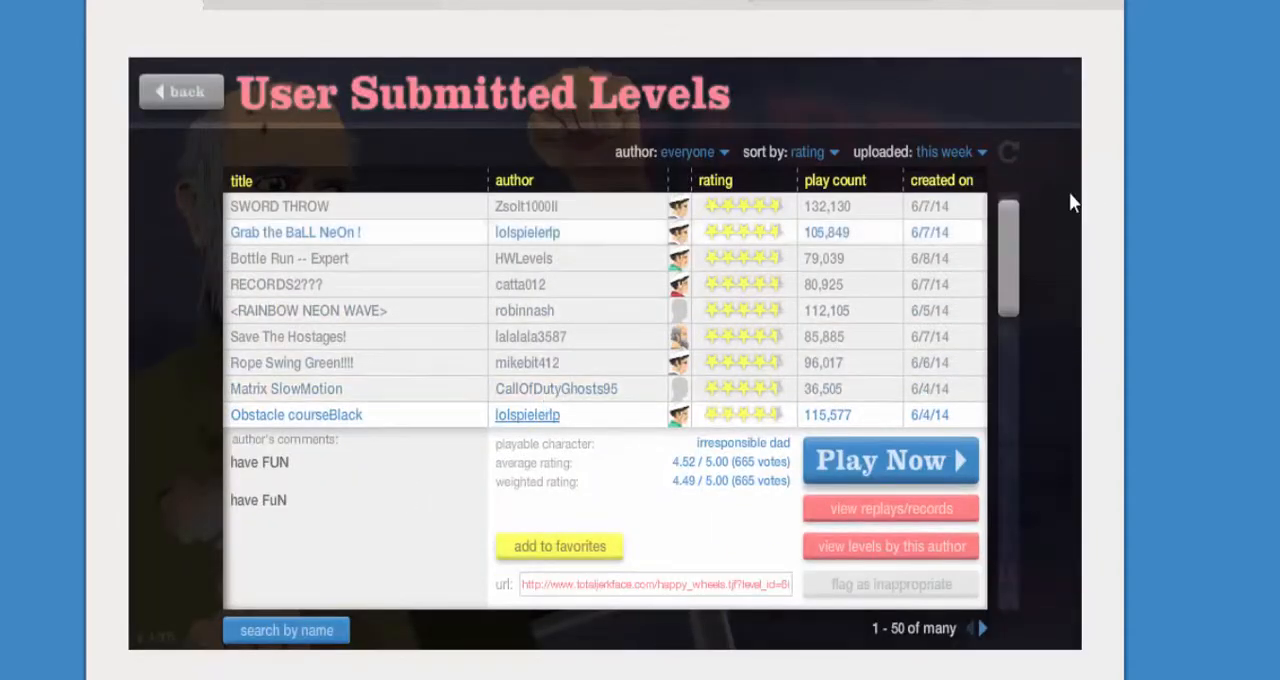
Scroll the level list and start Dat Iron Lion's Life or Death level.
scroll("down", 3)
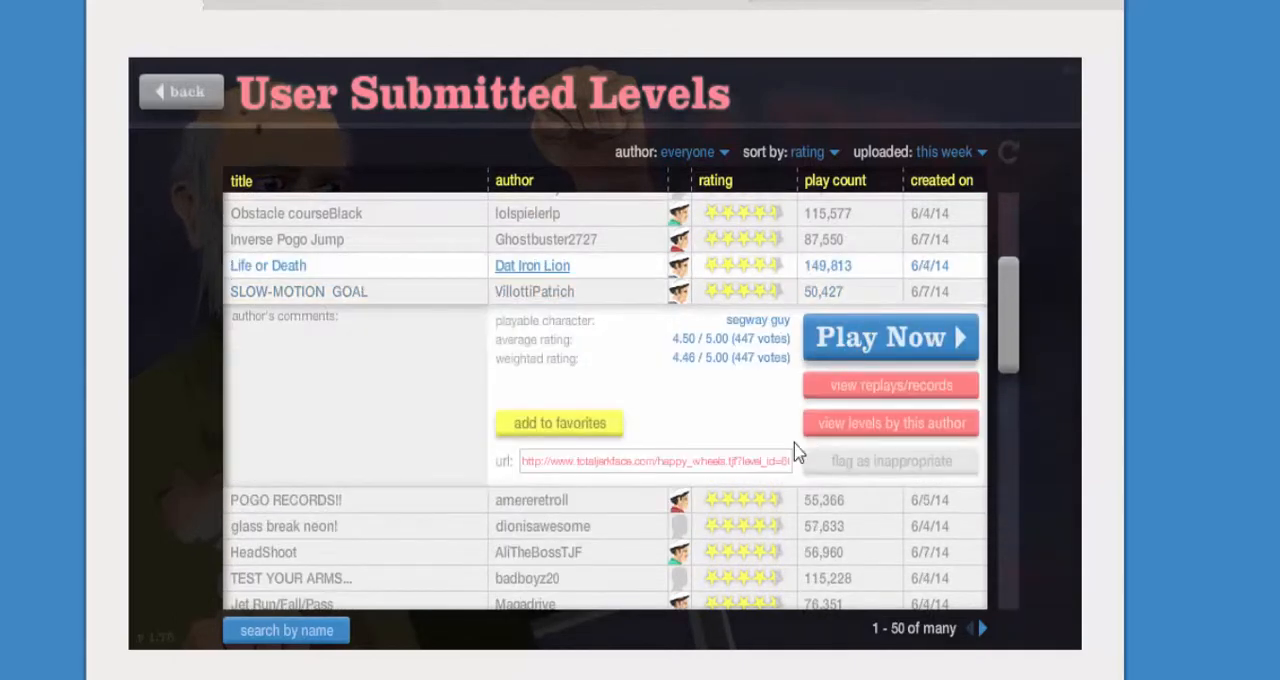
left_click(888, 337)
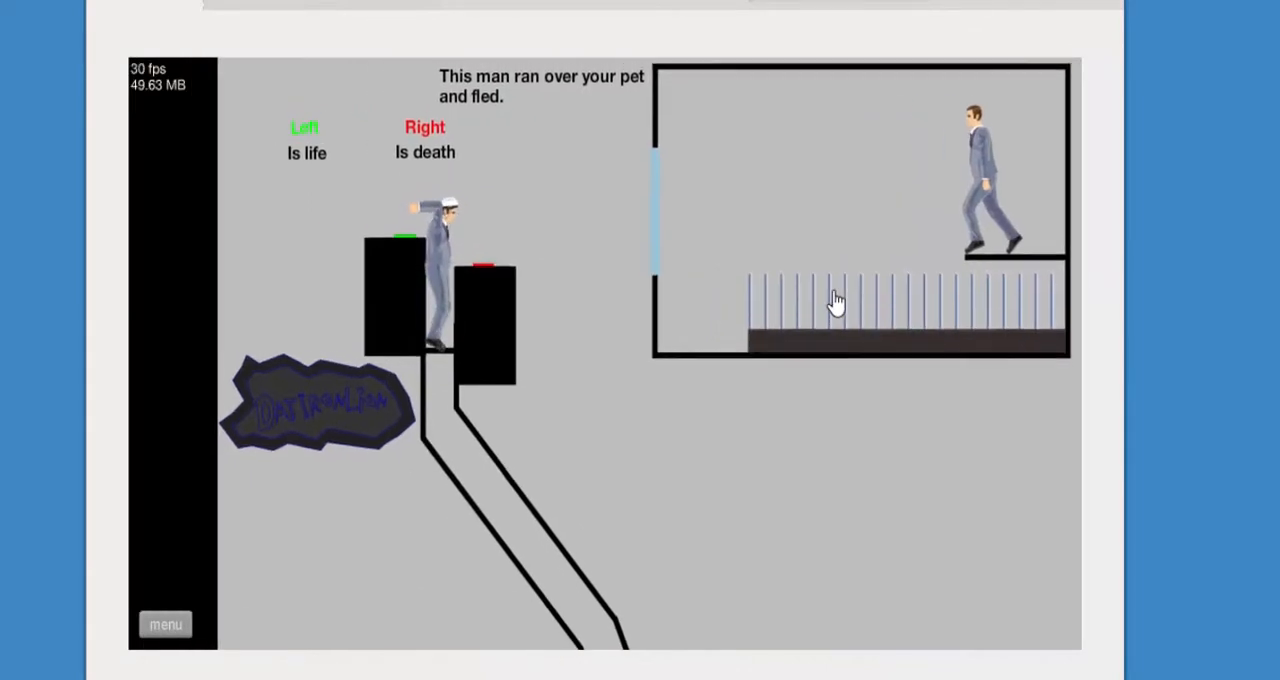